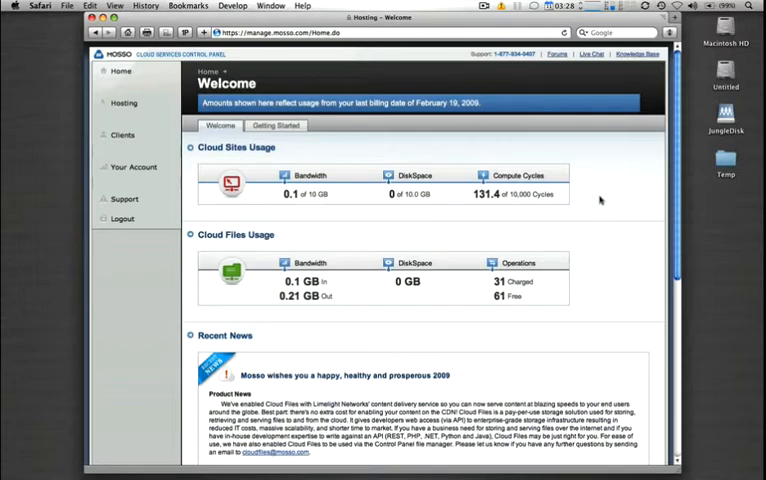
Step: Expand the Clients section in the left sidebar to reveal its options
click(122, 135)
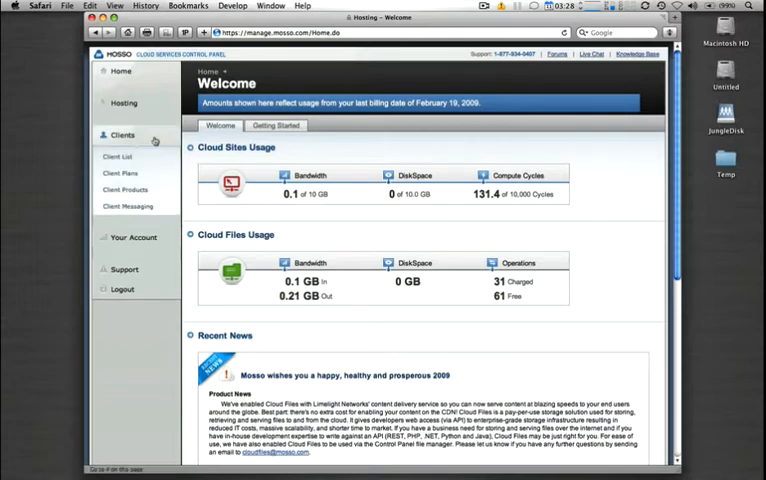
Step: Go to Client Plans and begin editing the Extreme Plan
click(118, 173)
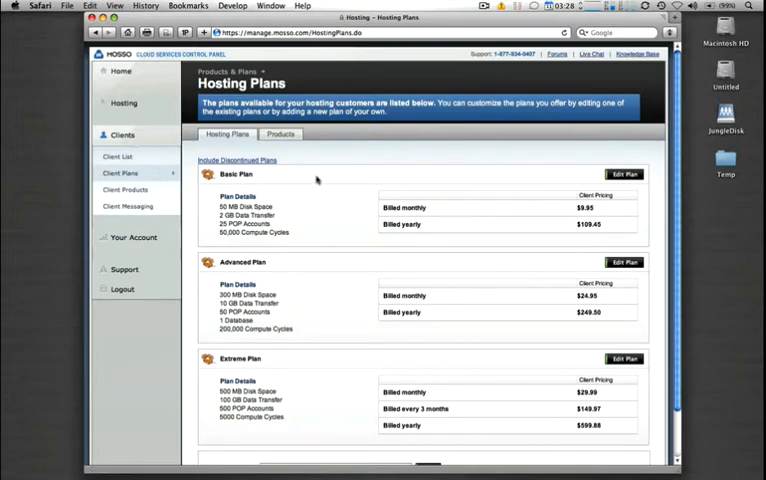
mouse_move(328, 216)
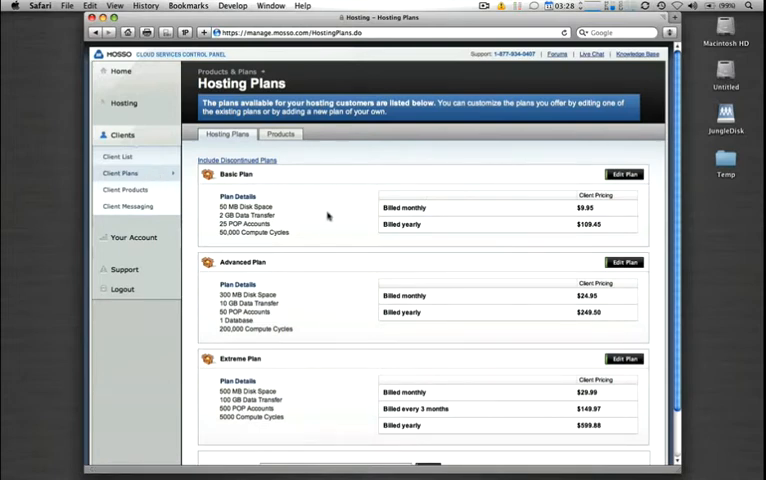
mouse_move(318, 330)
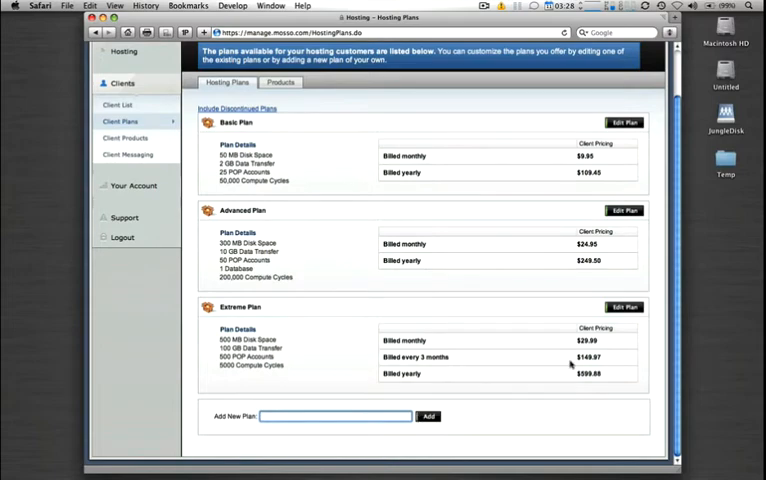
click(624, 307)
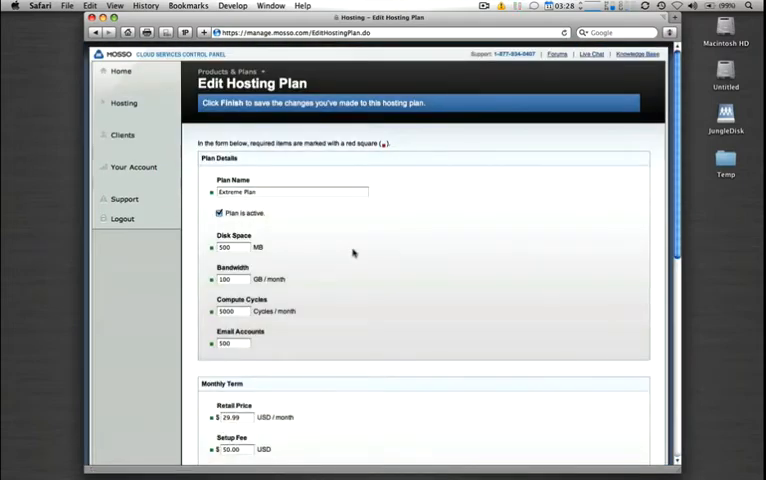
Step: Enter 1024 MB disk space, 250 GB bandwidth and 8000 compute cycles
click(231, 247)
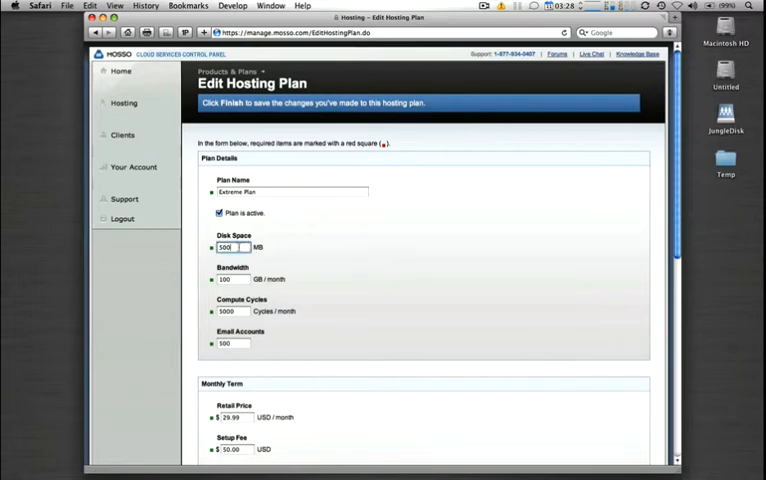
text(100)
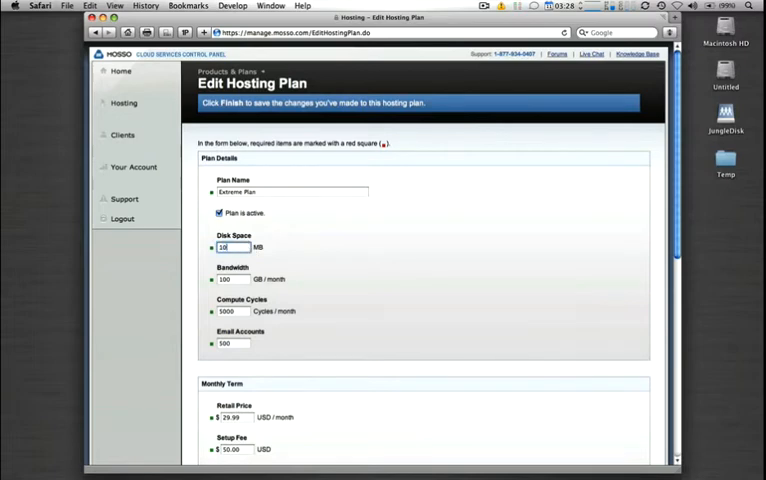
text(1024)
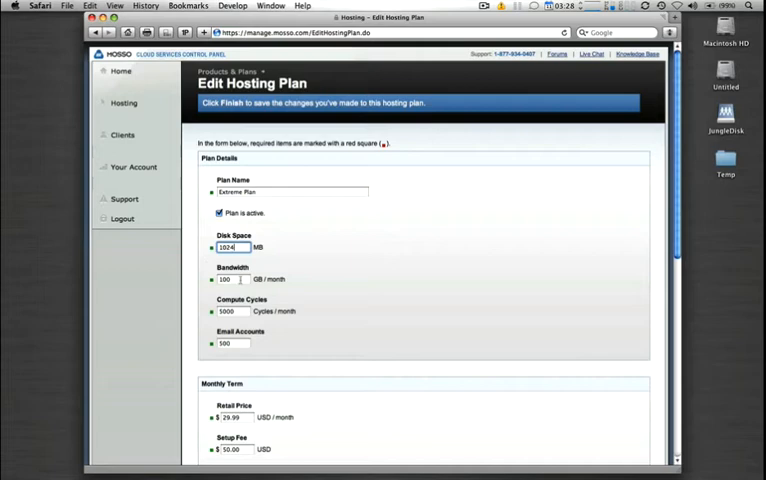
text(250)
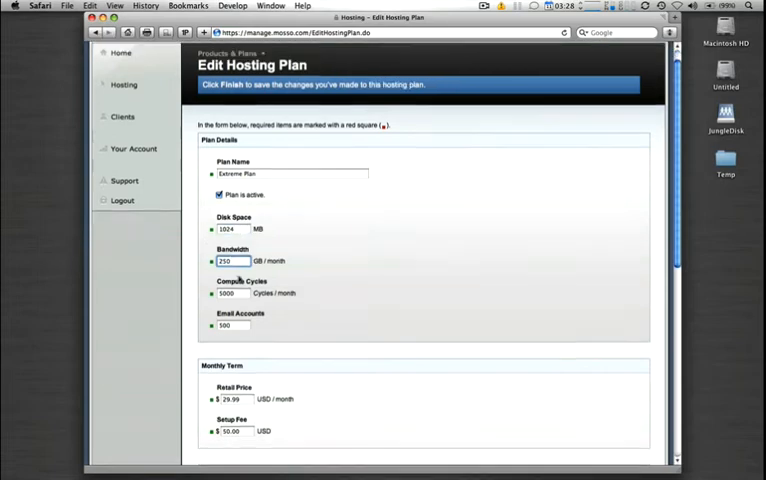
scroll(down, 3)
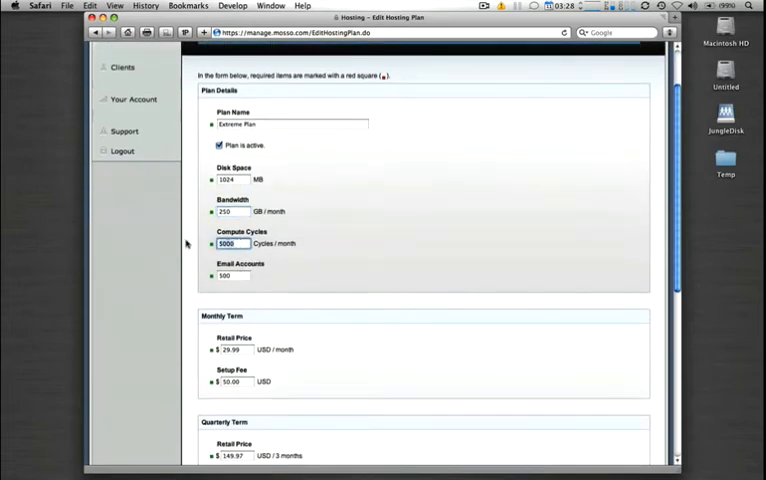
text(8000)
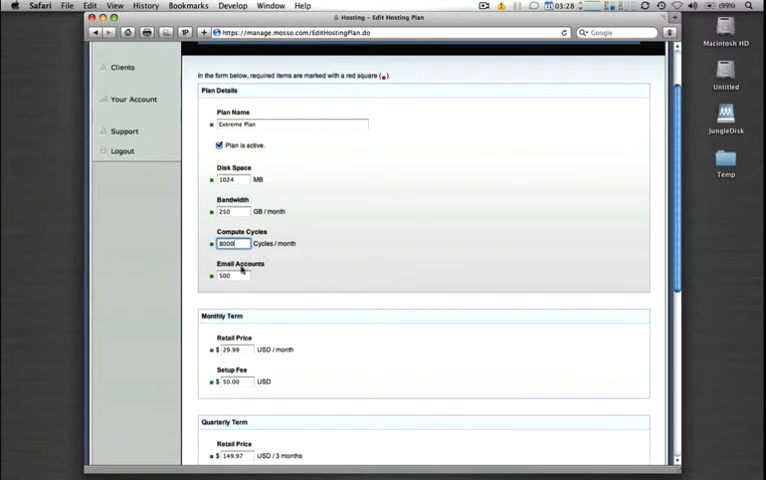
click(231, 275)
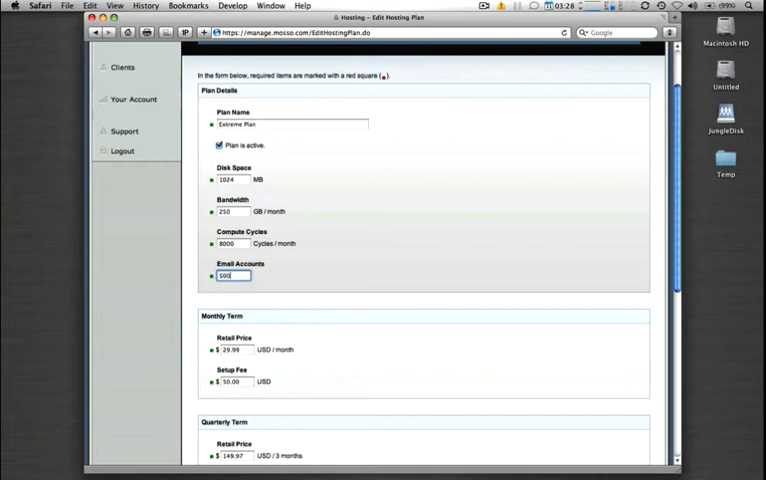
scroll(down, 3)
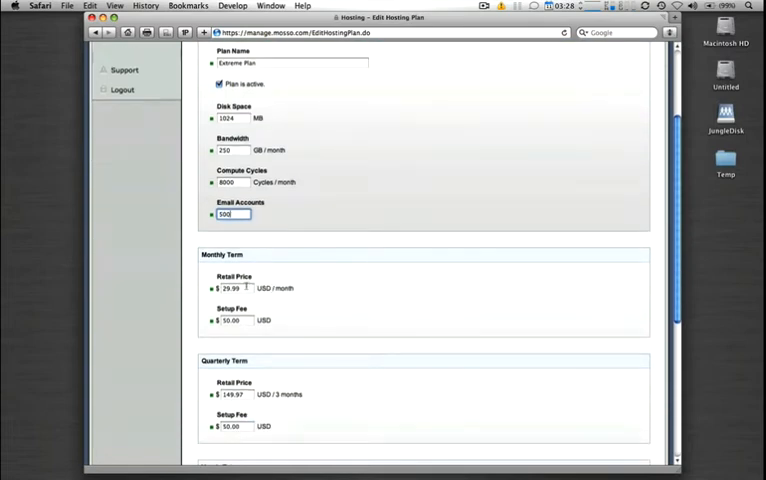
Step: Enter retail prices of 50.00 monthly, 125.00 quarterly and 400.00 yearly
text(50.0)
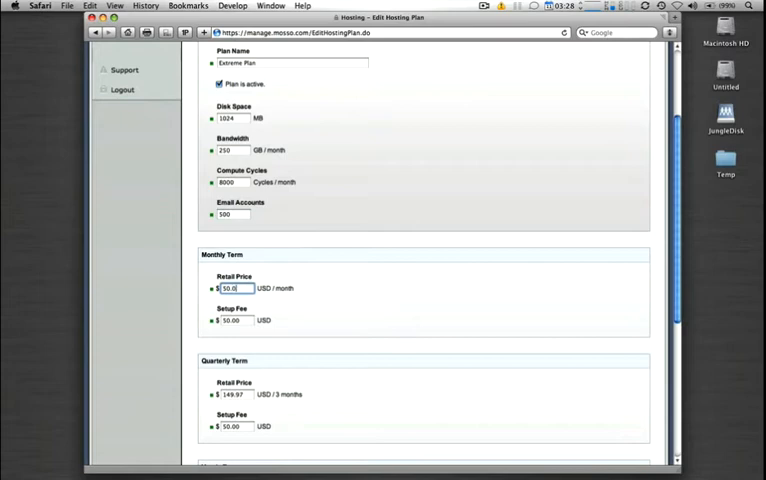
scroll(down, 3)
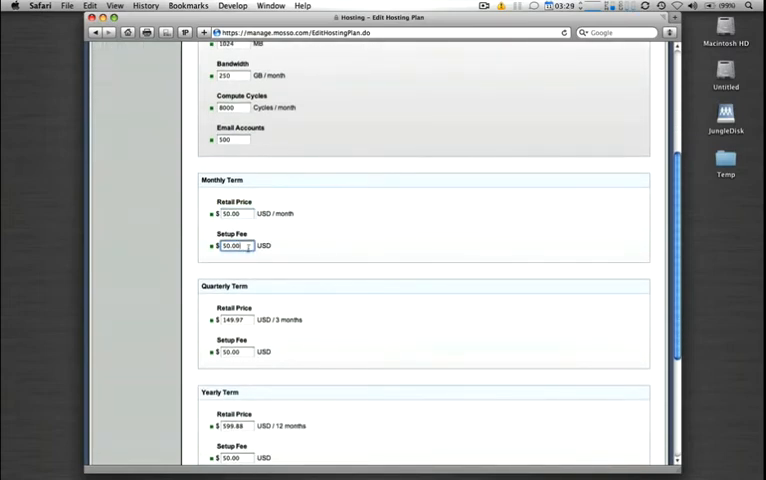
scroll(down, 3)
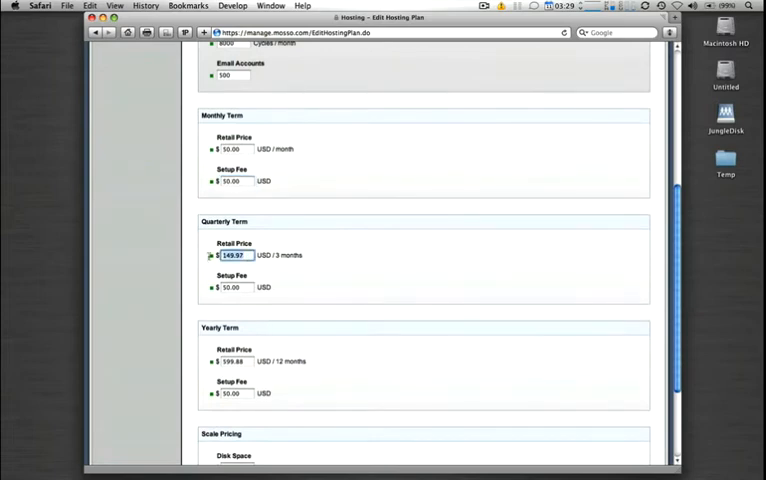
text(125.00)
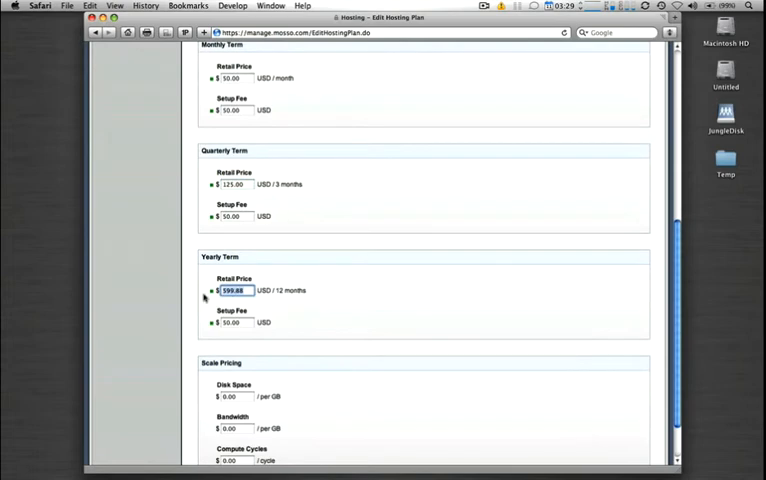
text(40)
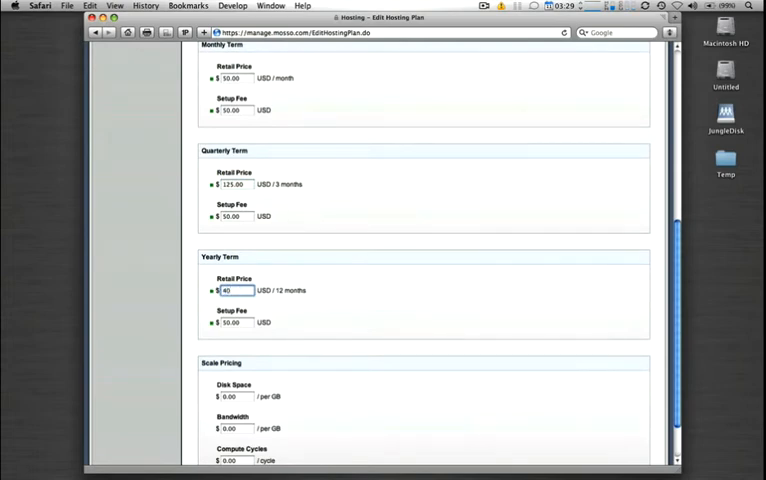
text(400.00)
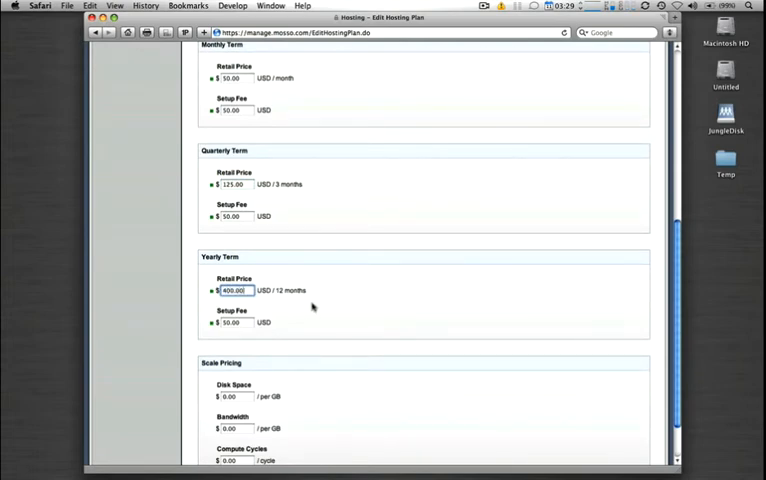
scroll(down, 3)
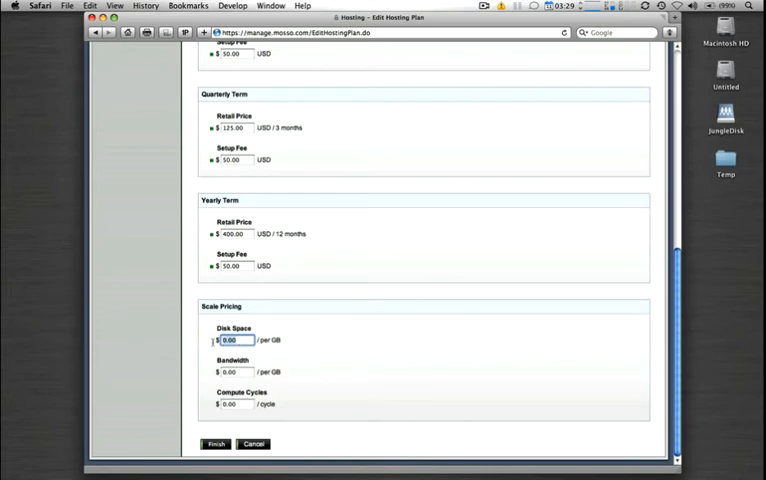
Step: Set scale pricing to 1.00 per GB disk, 1.50 per GB bandwidth, .10 per cycle, and finish
text(1.0)
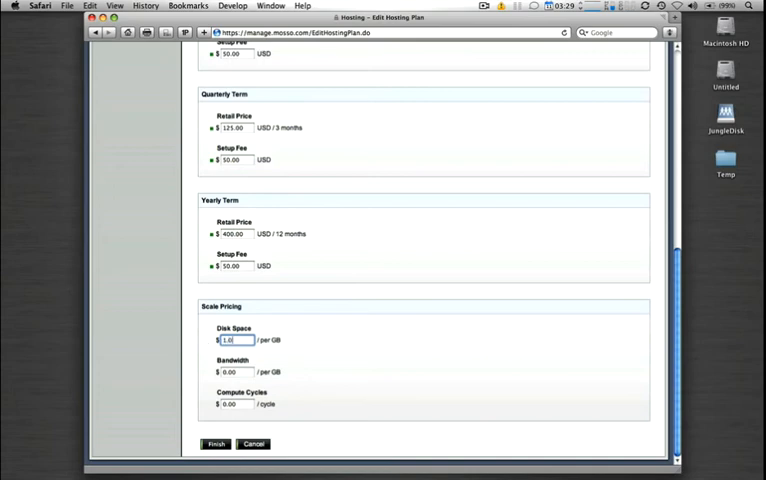
click(234, 371)
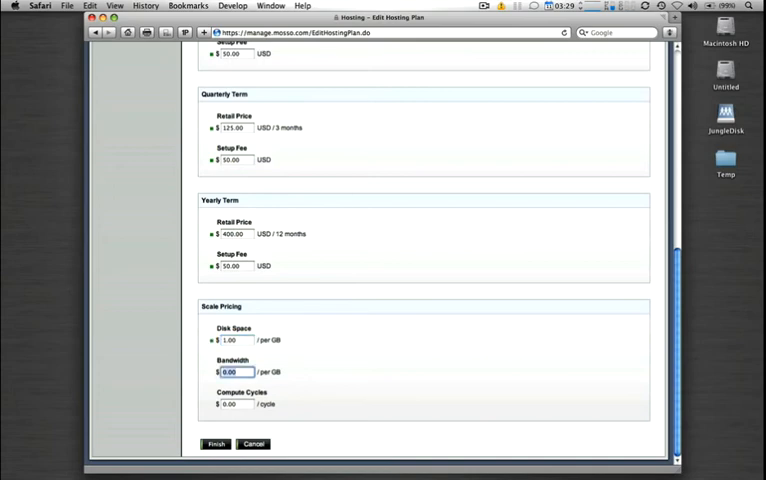
text(1.50)
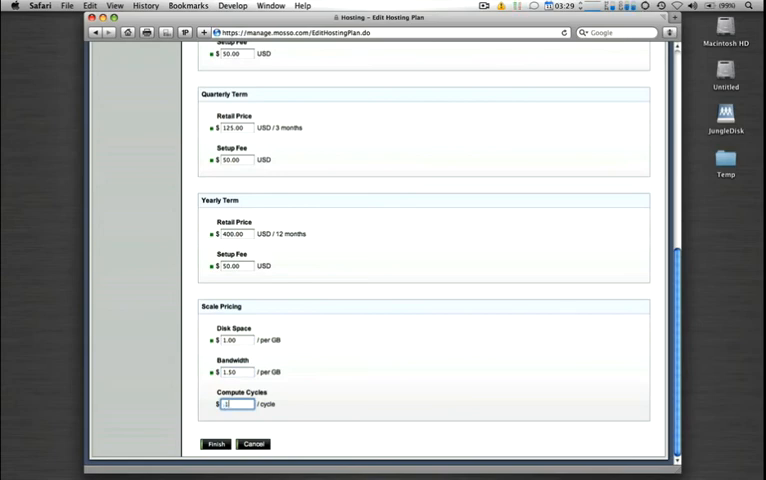
text(.10)
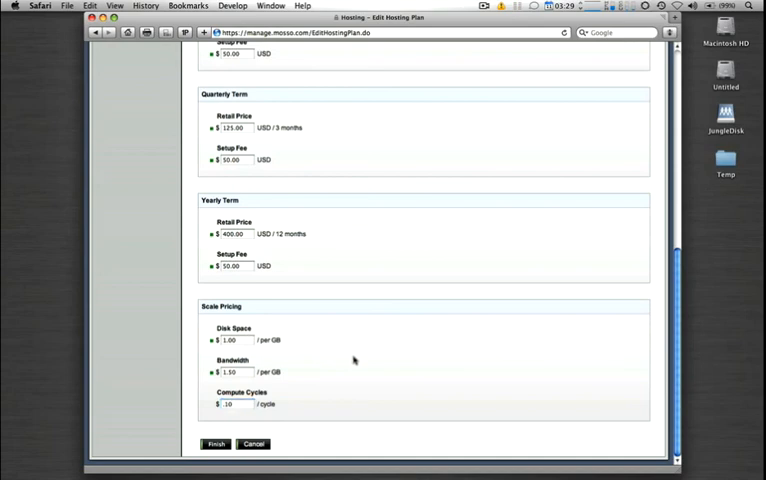
click(215, 444)
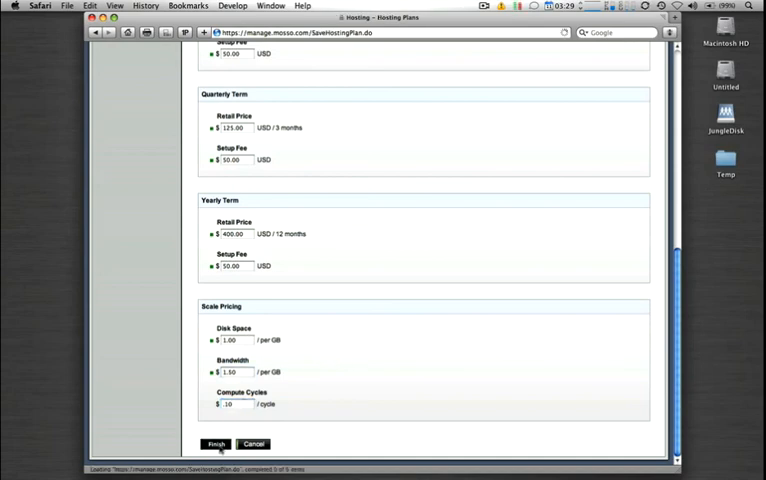
click(214, 444)
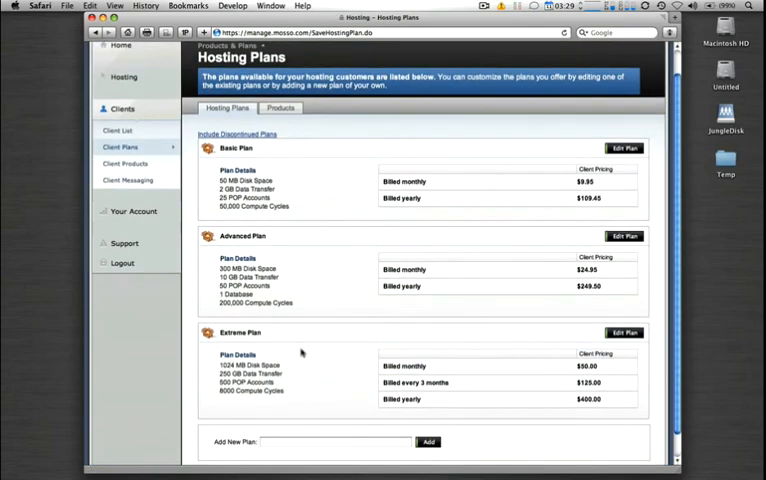